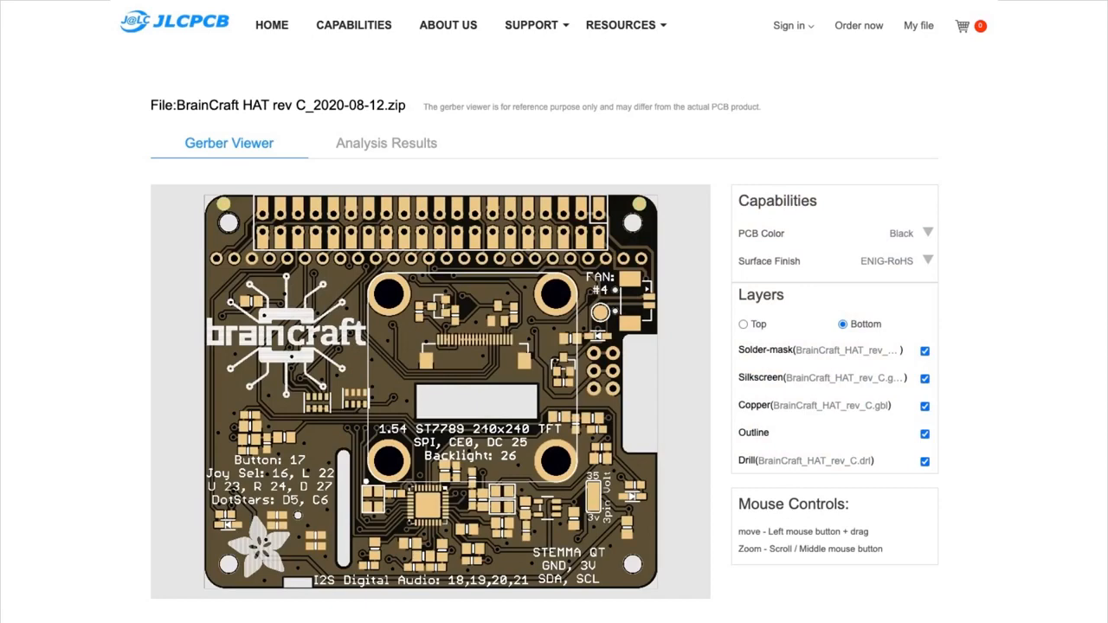
Step: View the BrainCraft HAT rev C top side, then bottom side, then load the Voice Bonnet rev B preview
left_click(743, 324)
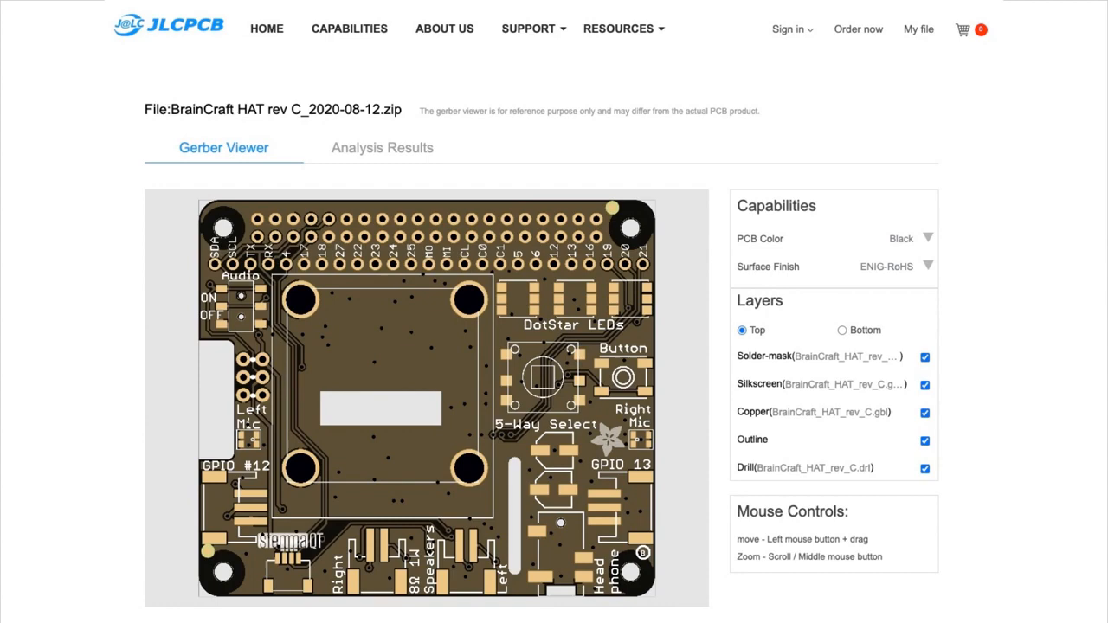
left_click(842, 329)
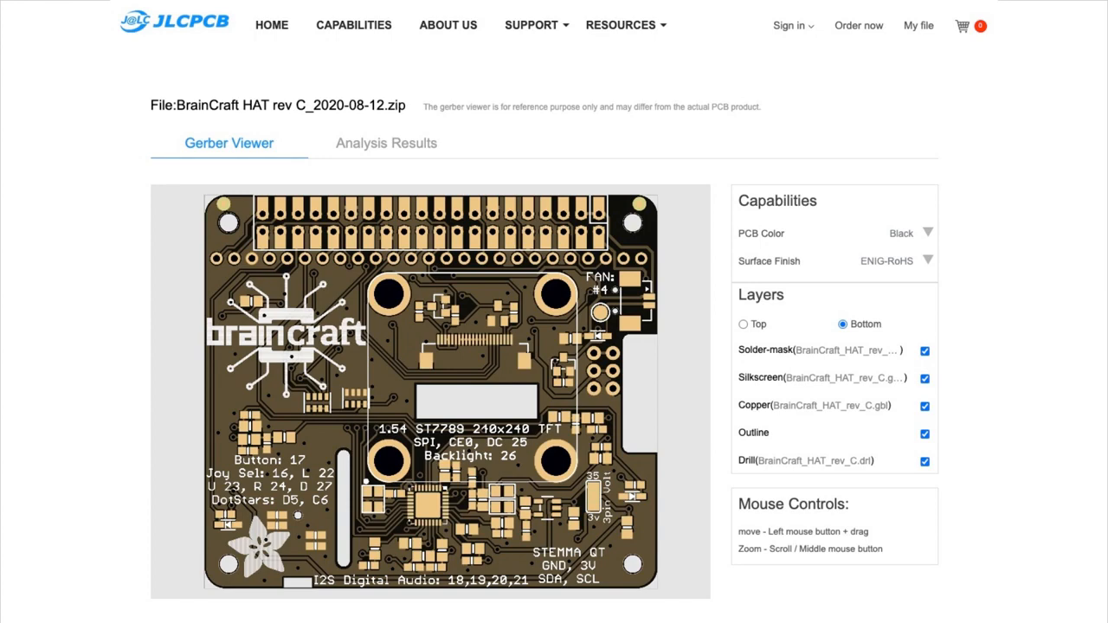
left_click(743, 329)
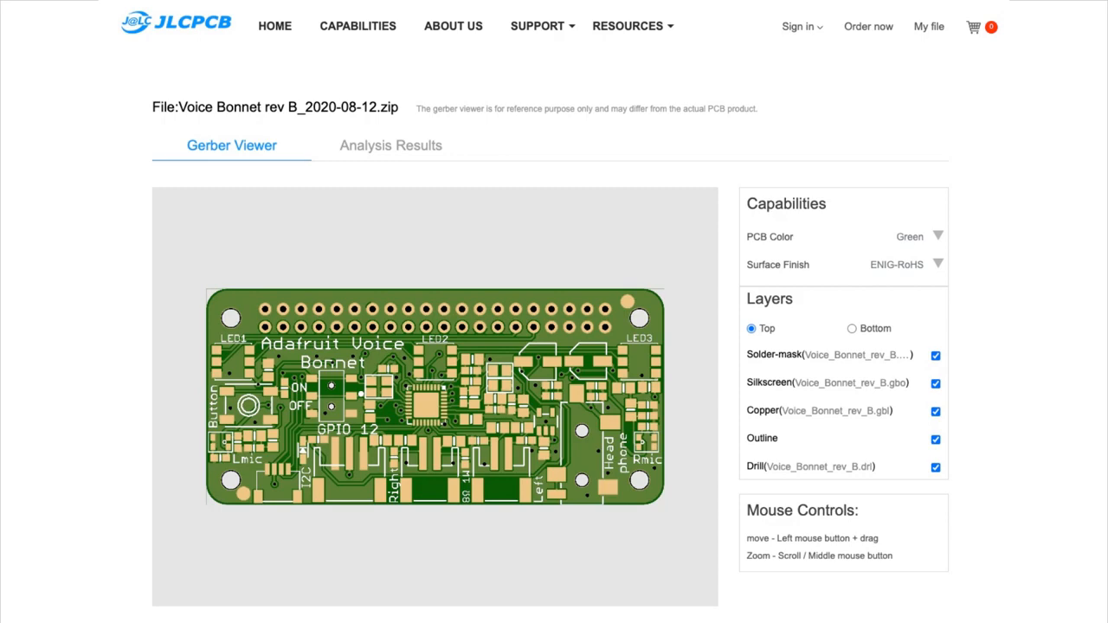
left_click(852, 325)
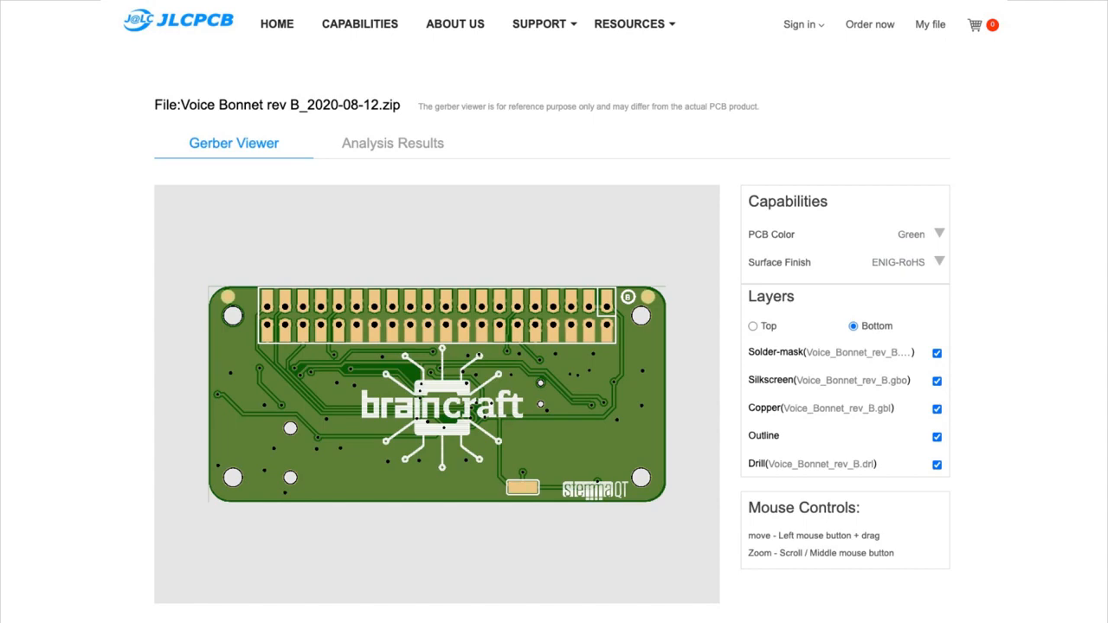
left_click(751, 329)
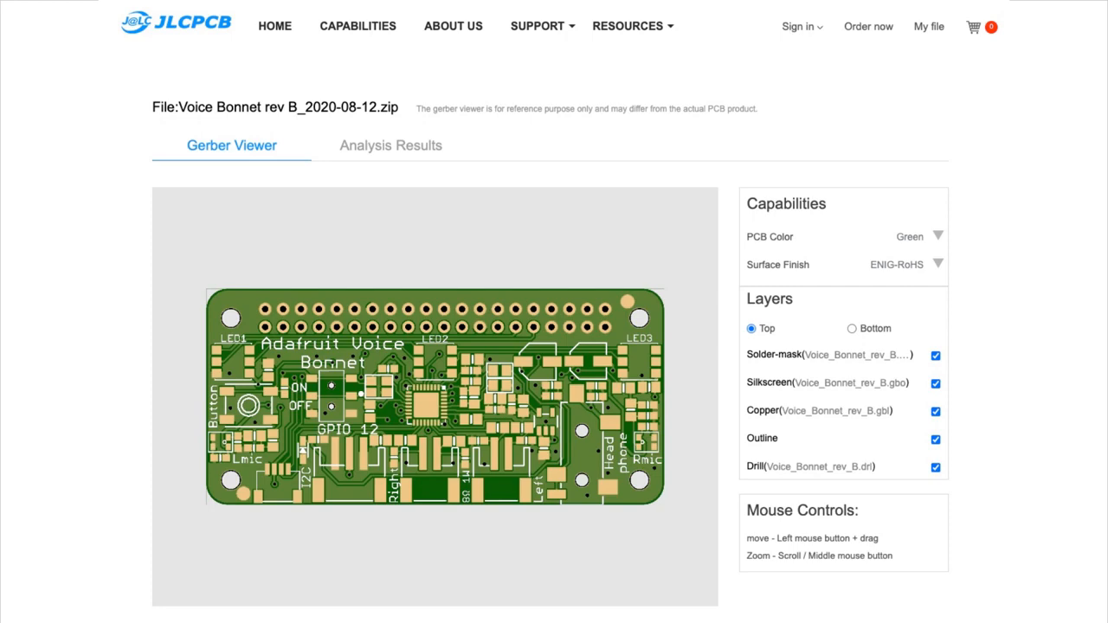
Step: Toggle the Voice Bonnet rev B between bottom and top, ending on the bottom side with the braincraft logo
left_click(852, 327)
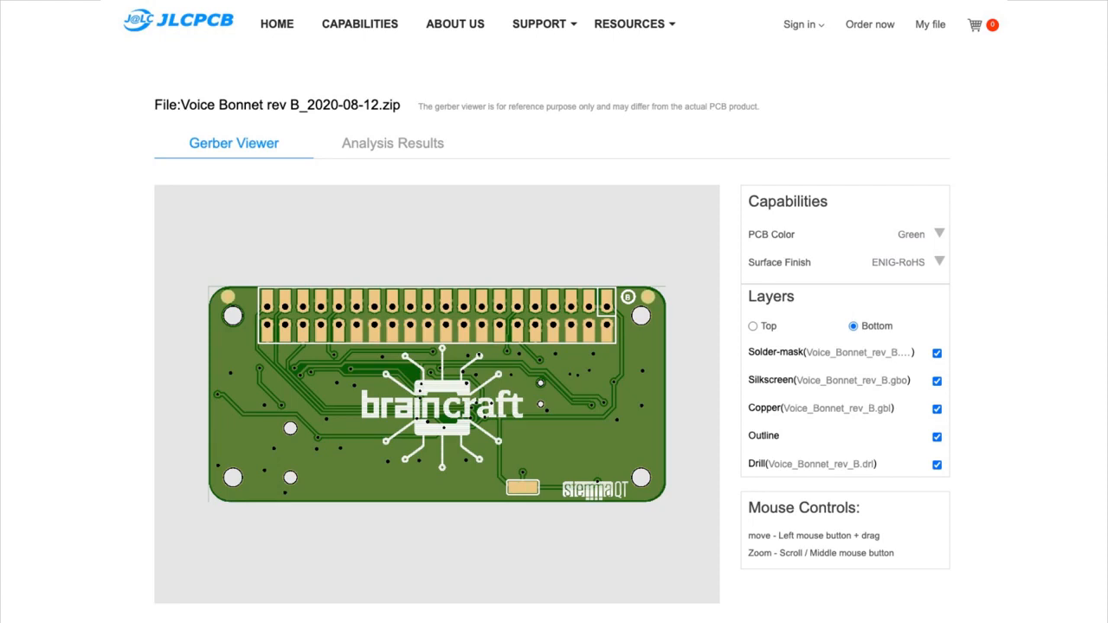
left_click(751, 329)
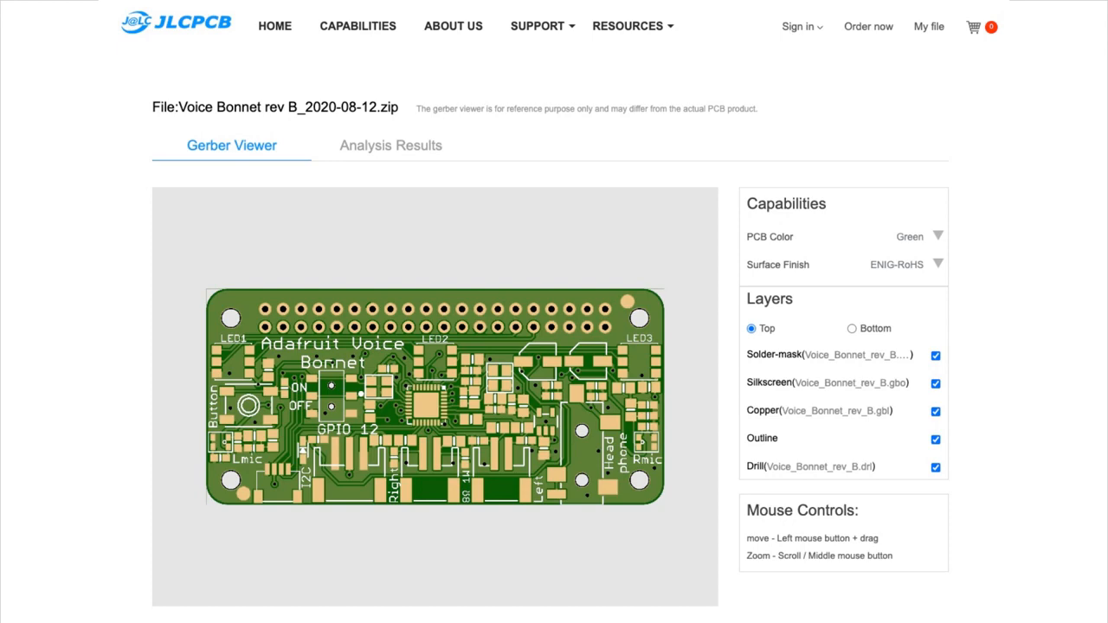
left_click(852, 329)
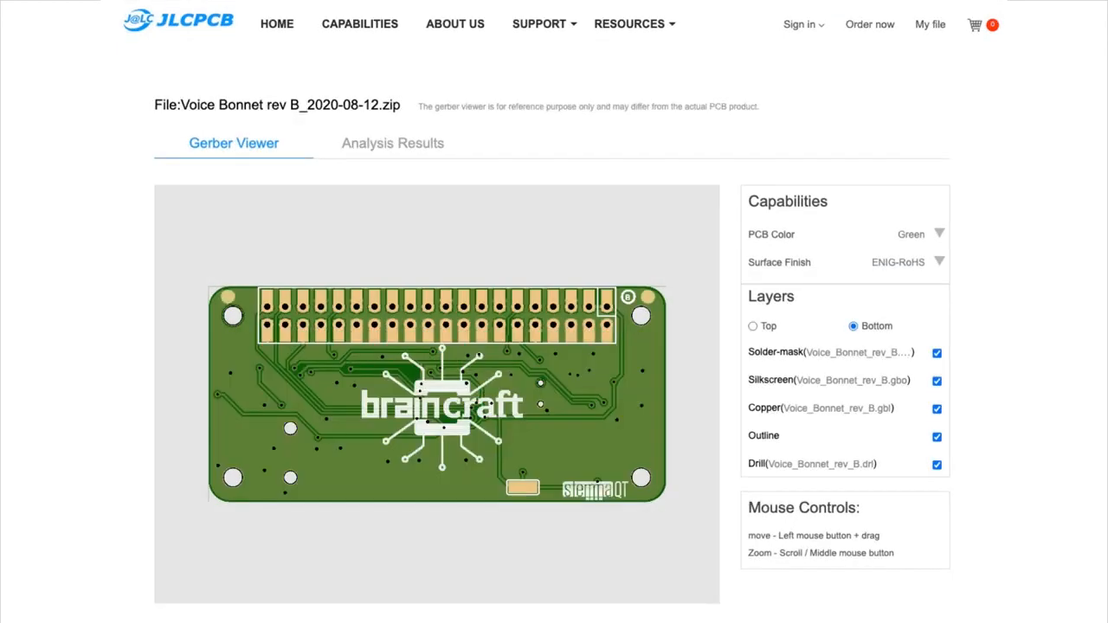